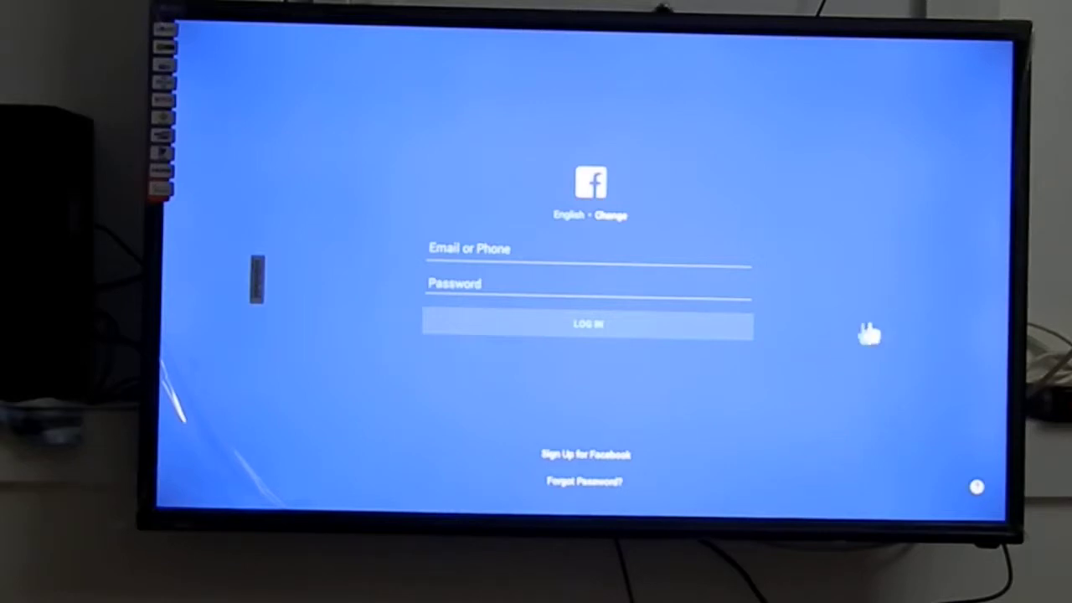
mouse_move(606, 248)
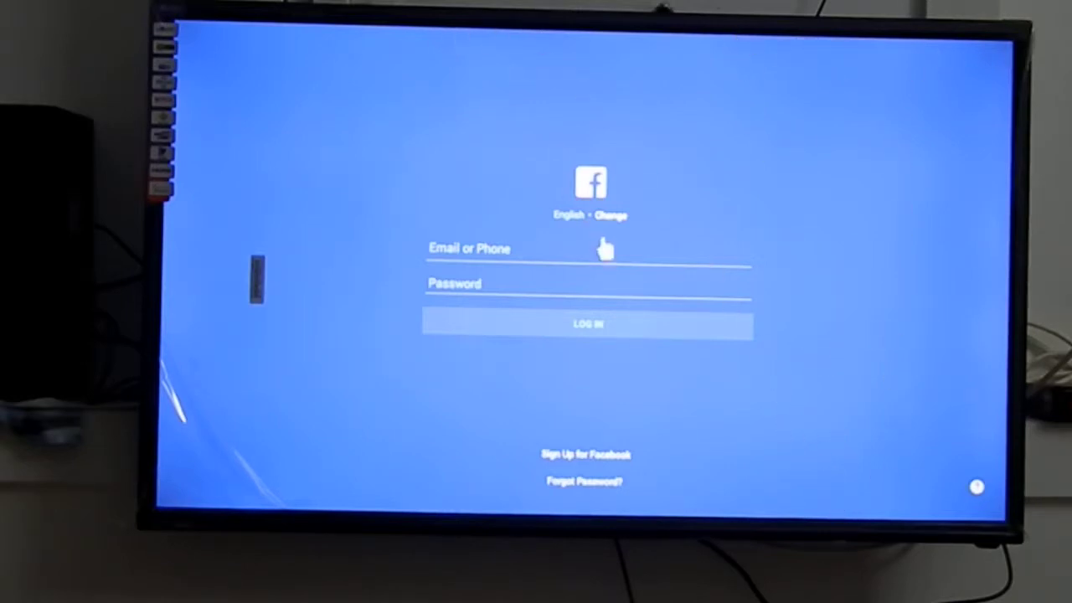
mouse_move(603, 252)
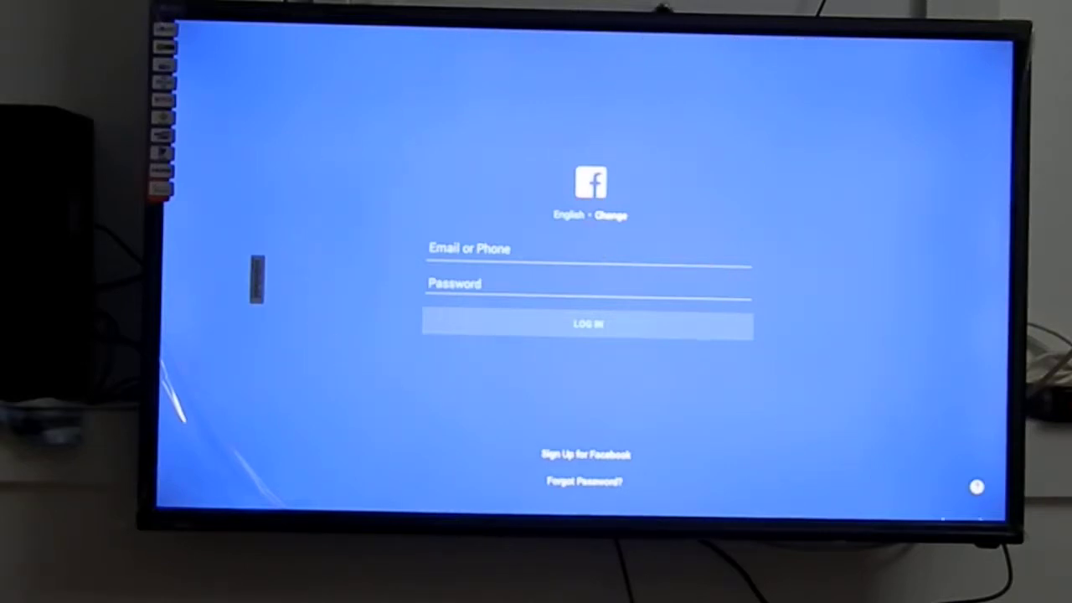